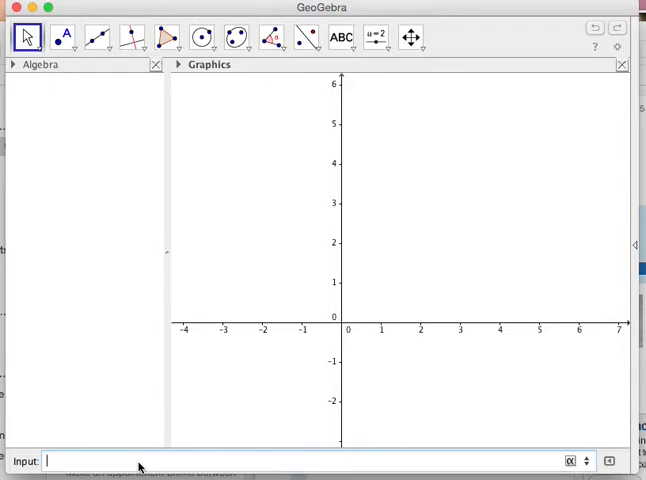
- Enter the inequality y ≥ −x − 4 in the Input bar, using the palette's ≥ symbol
{"action": "type", "text": "y"}
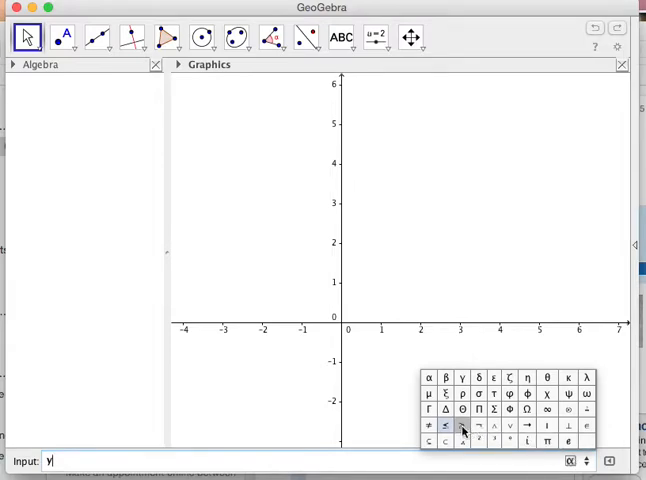
{"action": "left_click", "coordinate": [443, 426]}
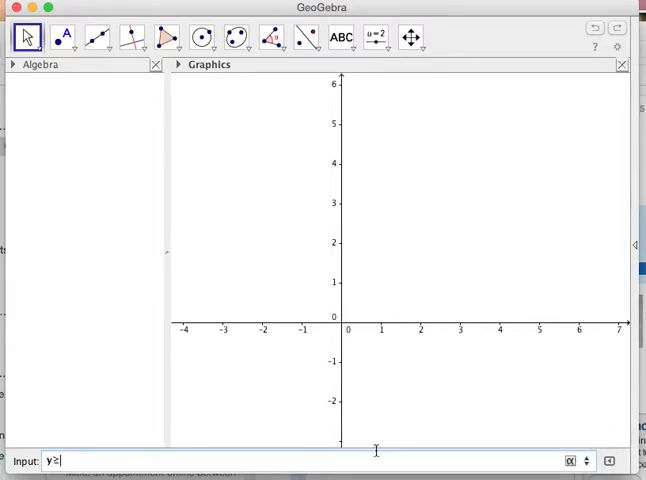
{"action": "type", "text": "-x"}
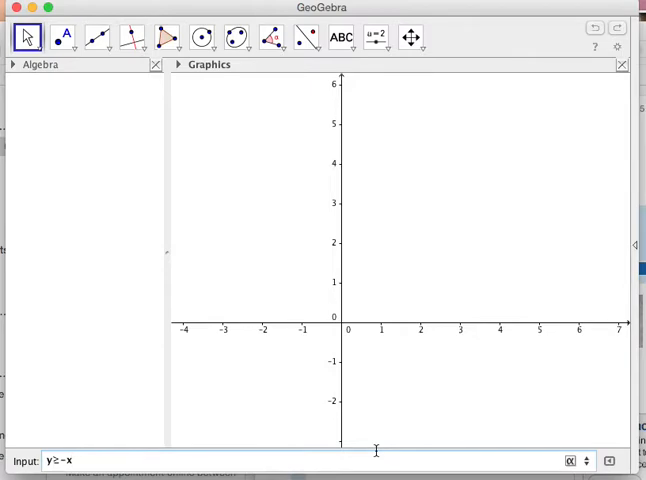
{"action": "type", "text": "-4"}
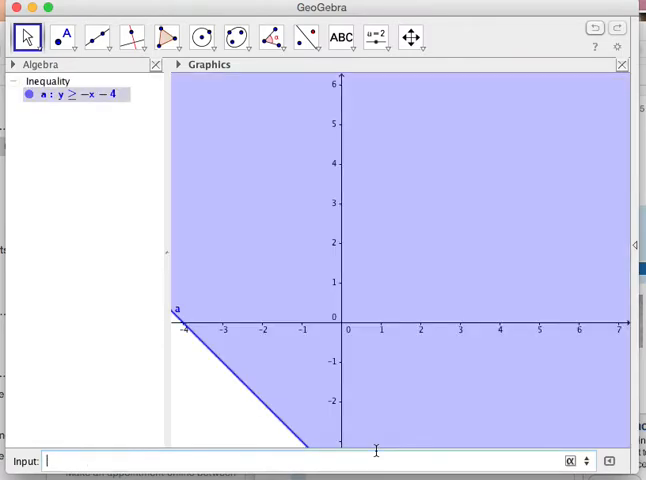
{"action": "mouse_move", "coordinate": [378, 453]}
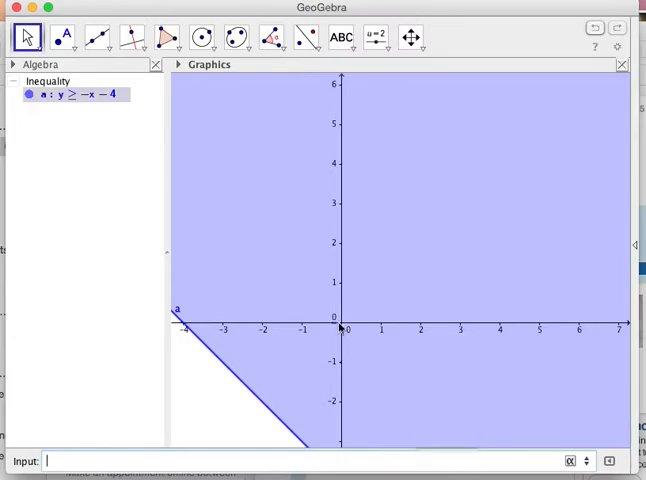
{"action": "mouse_move", "coordinate": [267, 420]}
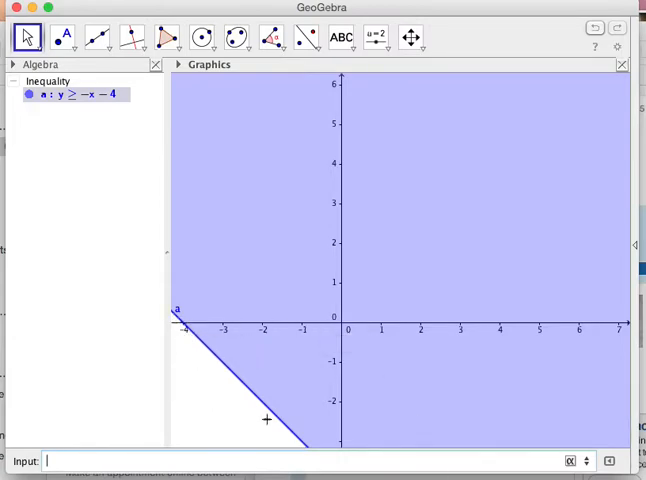
{"action": "mouse_move", "coordinate": [337, 288]}
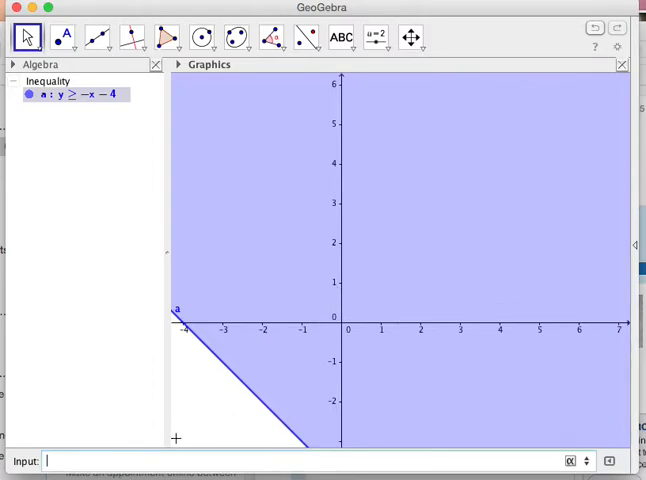
- Enter y ≤ x − 5 in the Input bar, choosing ≤ from the symbol palette
{"action": "type", "text": "Y"}
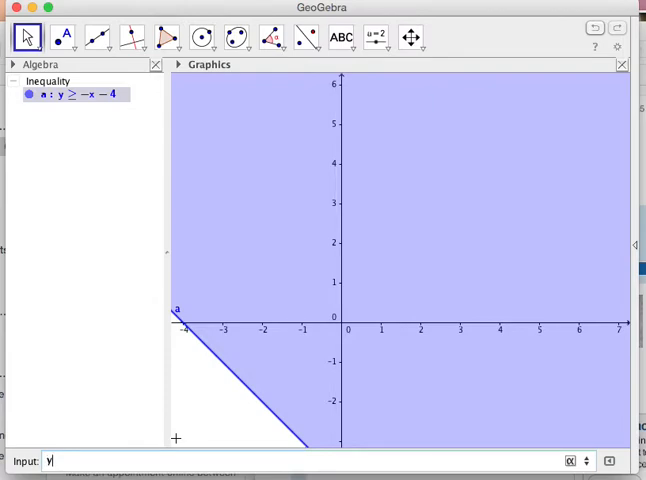
{"action": "left_click", "coordinate": [570, 461]}
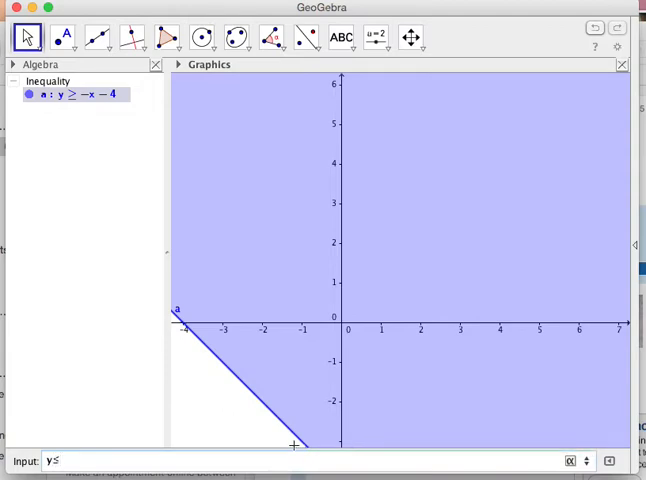
{"action": "type", "text": "x-"}
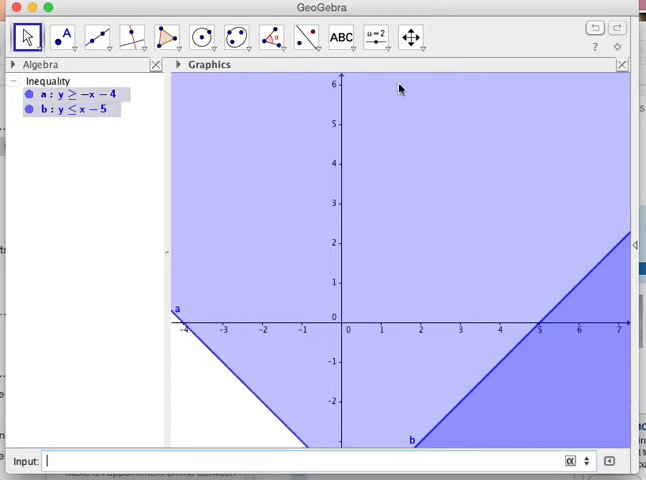
- Pan the graphics view to bring the boundary-line crossing near (0.5, −4.5) into view
{"action": "left_click", "coordinate": [410, 37]}
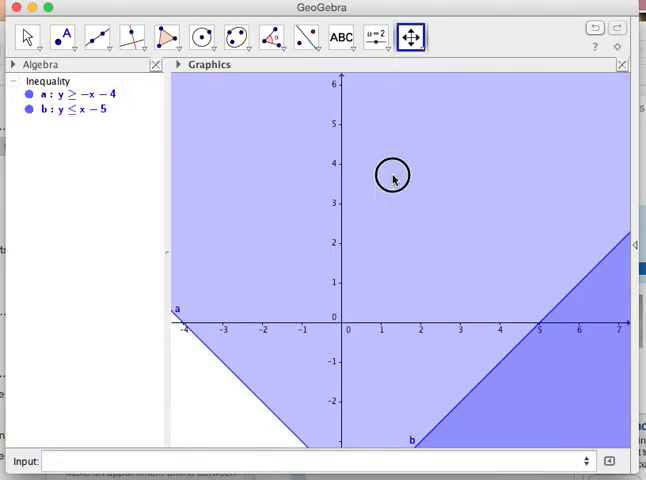
{"action": "left_click_drag", "start_coordinate": [393, 175], "coordinate": [408, 207]}
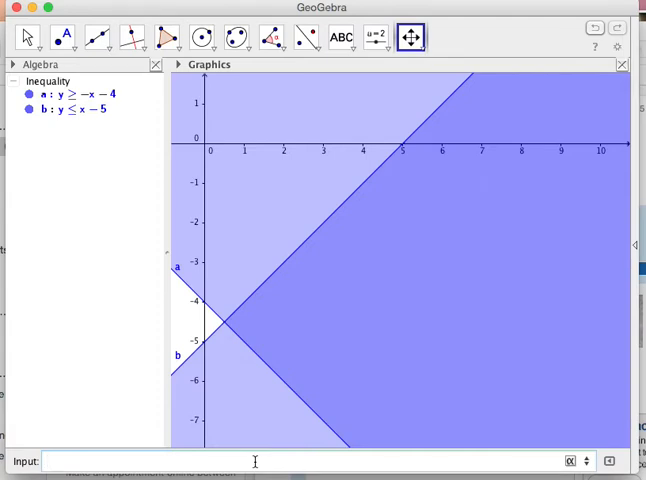
- Define point A = (5, −2) in the Input bar
{"action": "type", "text": "0"}
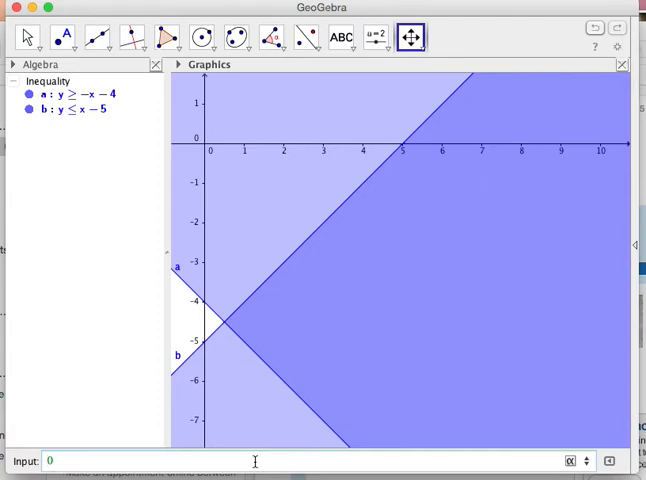
{"action": "type", "text": "(5)"}
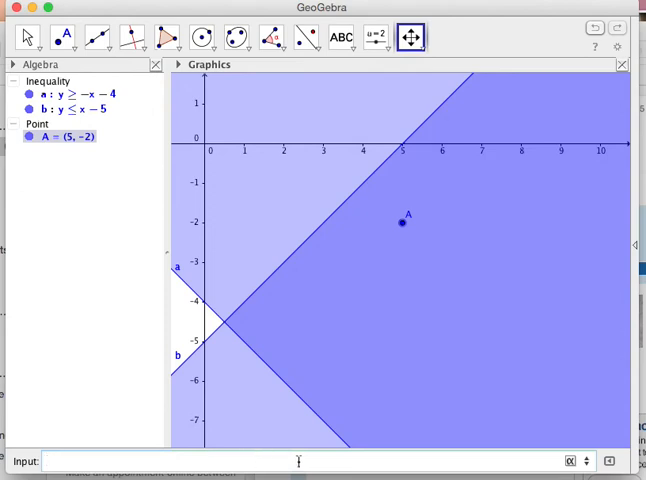
{"action": "mouse_move", "coordinate": [400, 233]}
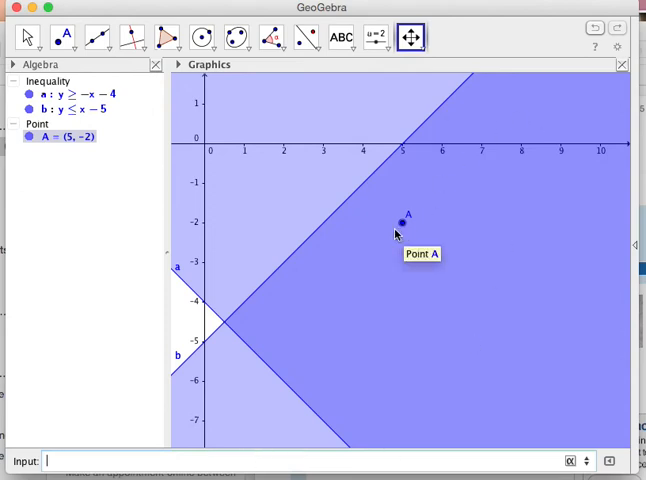